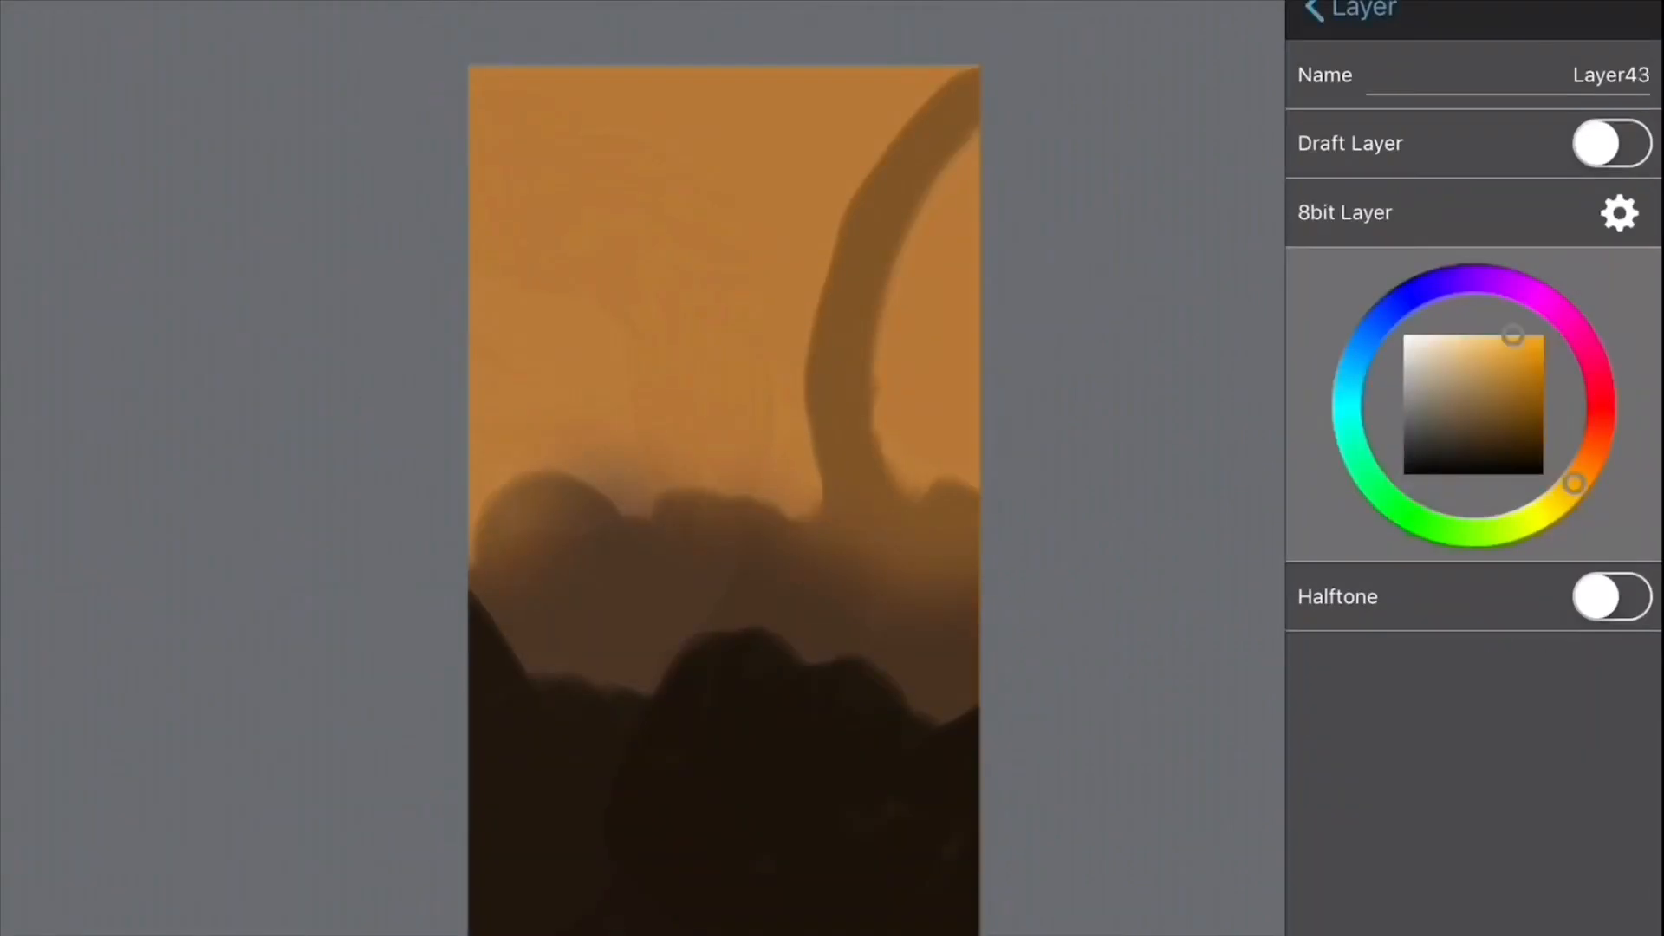
Go back from the layer properties panel to the Layer List, showing the finished illustration
left_click(1347, 9)
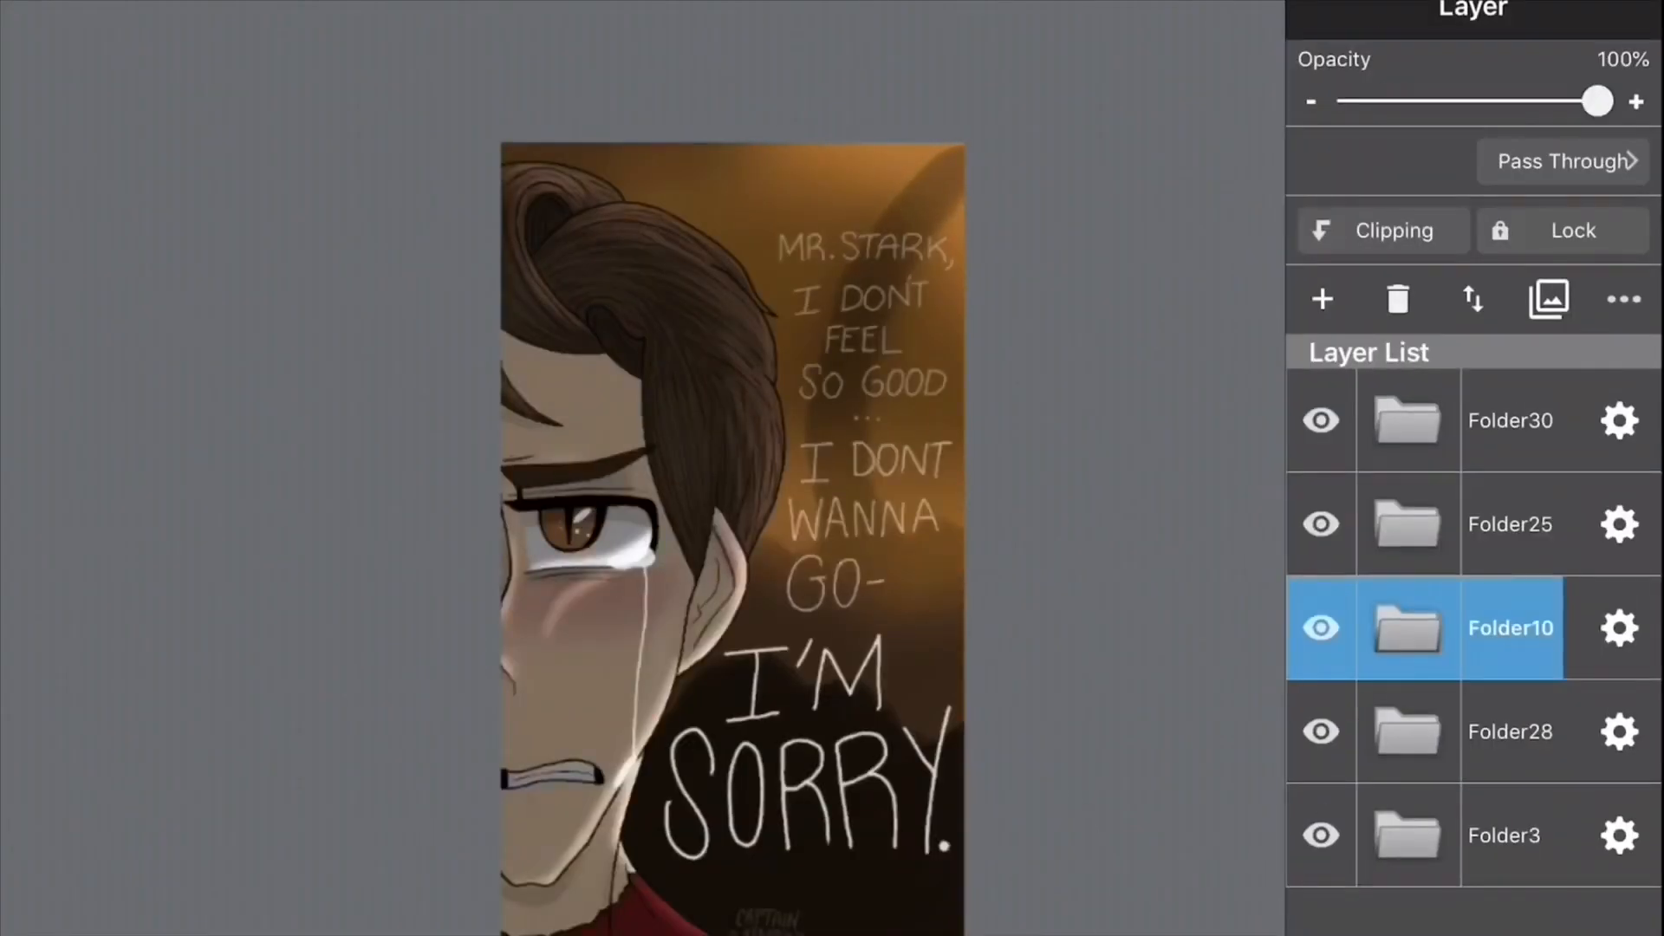